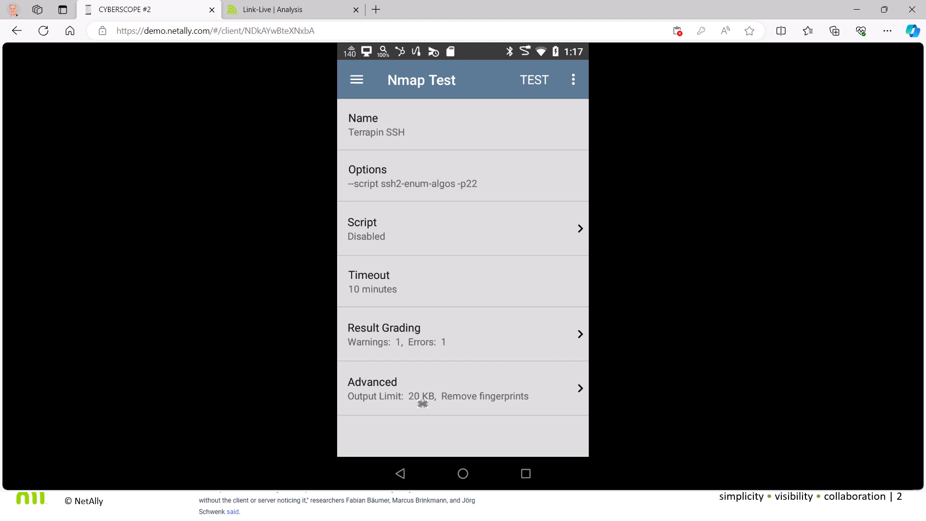
# Review the Terrapin SSH test: ssh2-enum-algos script on port 22, 10-minute timeout
pyautogui.click(462, 333)
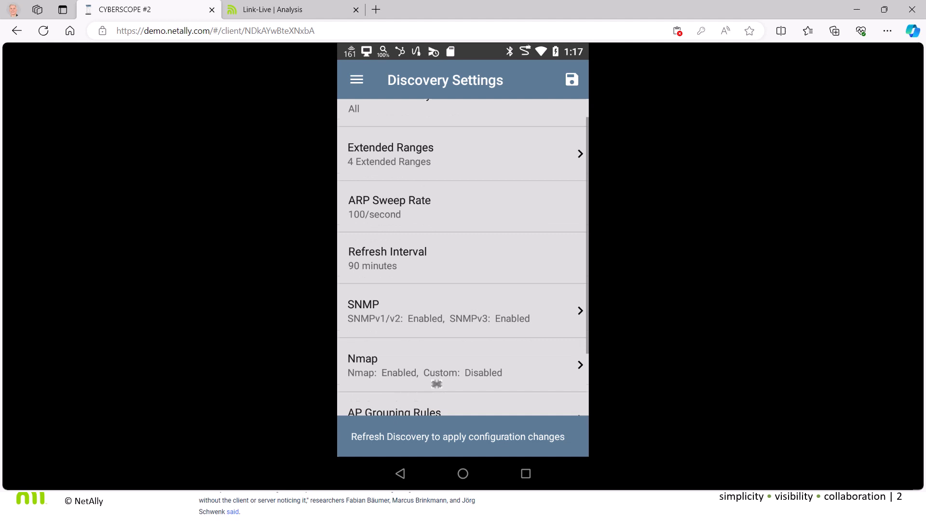
# In Nmap discovery settings, check Terrapin SSH as the chosen test and confirm
pyautogui.click(462, 365)
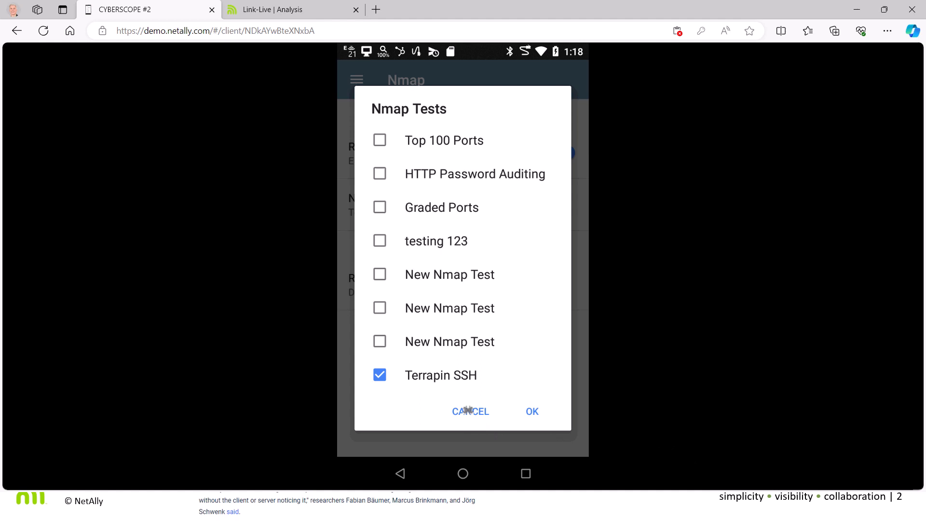
pyautogui.click(470, 411)
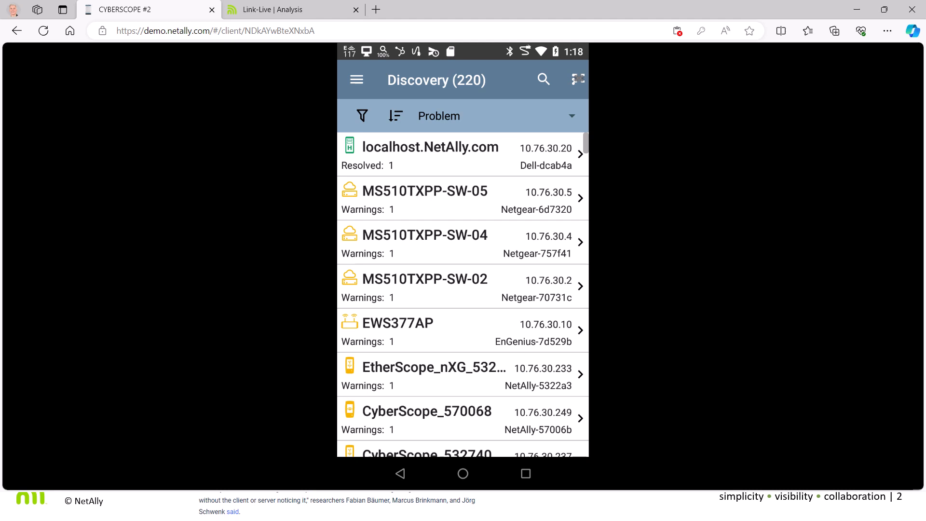
# Return to the problem-sorted Discovery list of 60 devices and locate StudioPi5
pyautogui.click(577, 80)
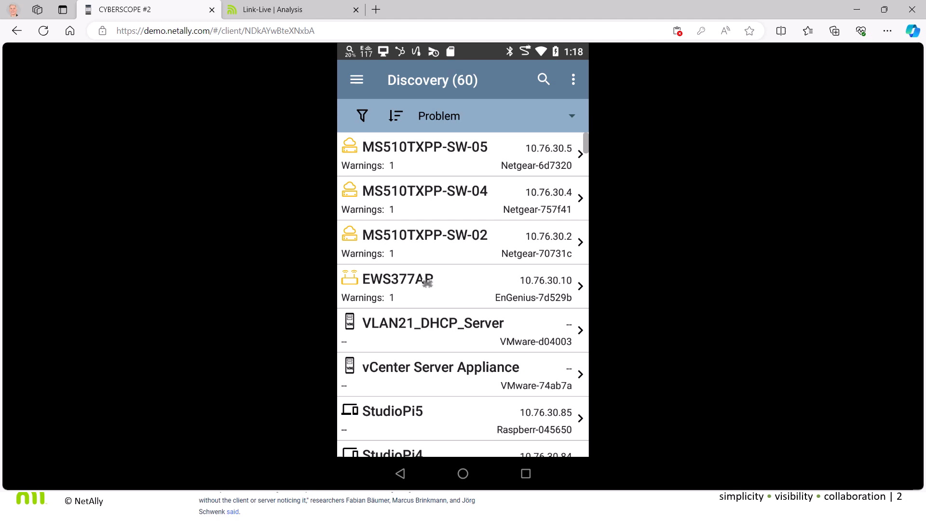
pyautogui.click(289, 10)
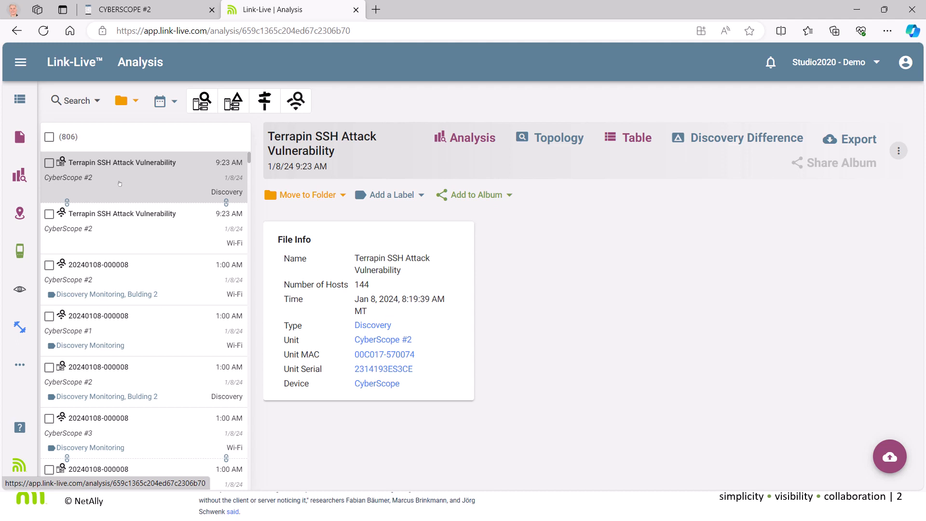
# Show the Terrapin SSH Attack Vulnerability upload as a Link-Live topology map
pyautogui.click(549, 137)
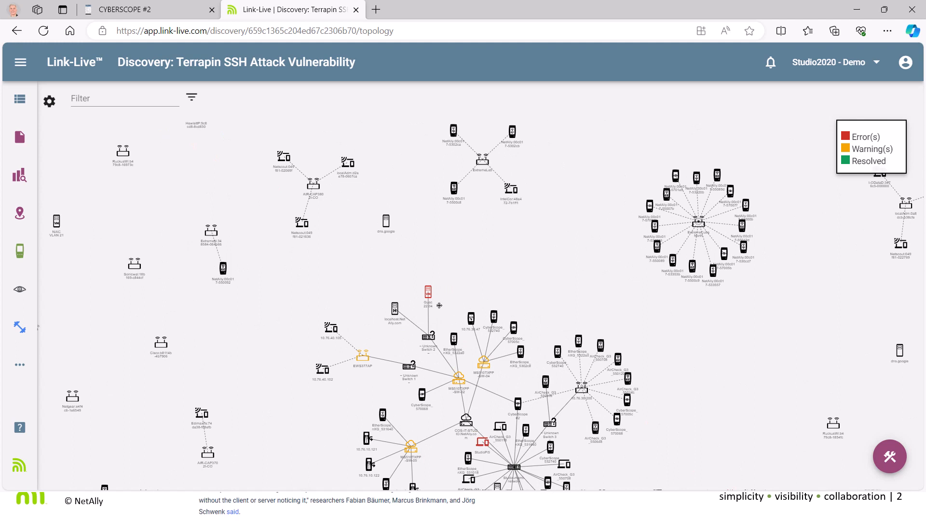
# Filter the topology by 'terr' and view StudioPi5's Terrapin SSH error on 10.76.30.85
pyautogui.write('terr')
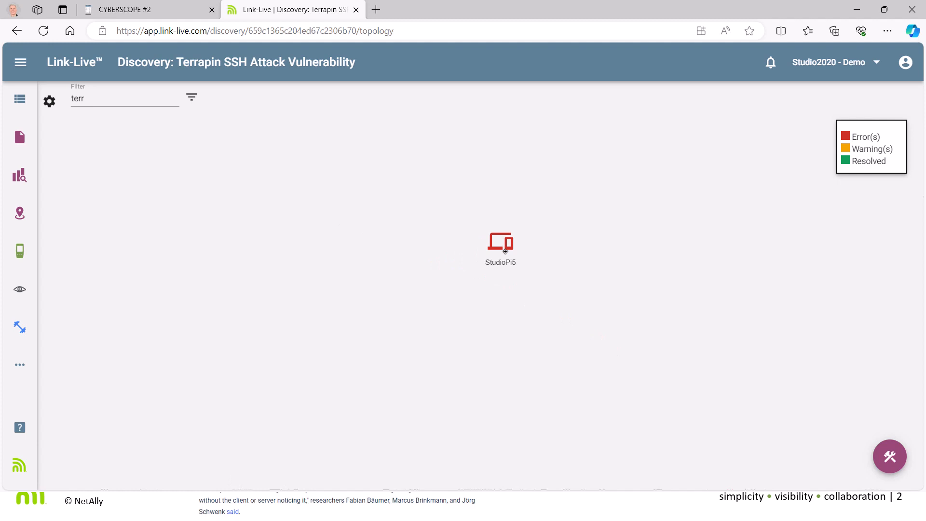
pyautogui.click(501, 240)
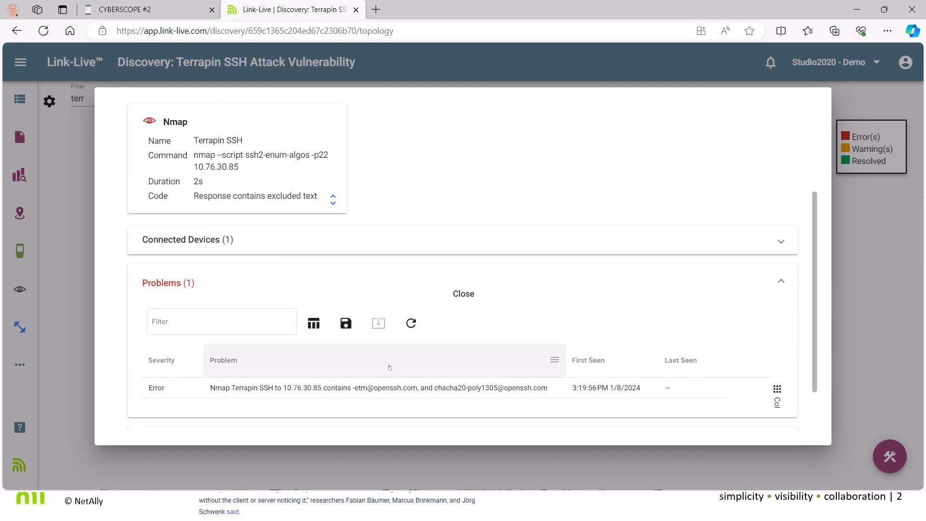